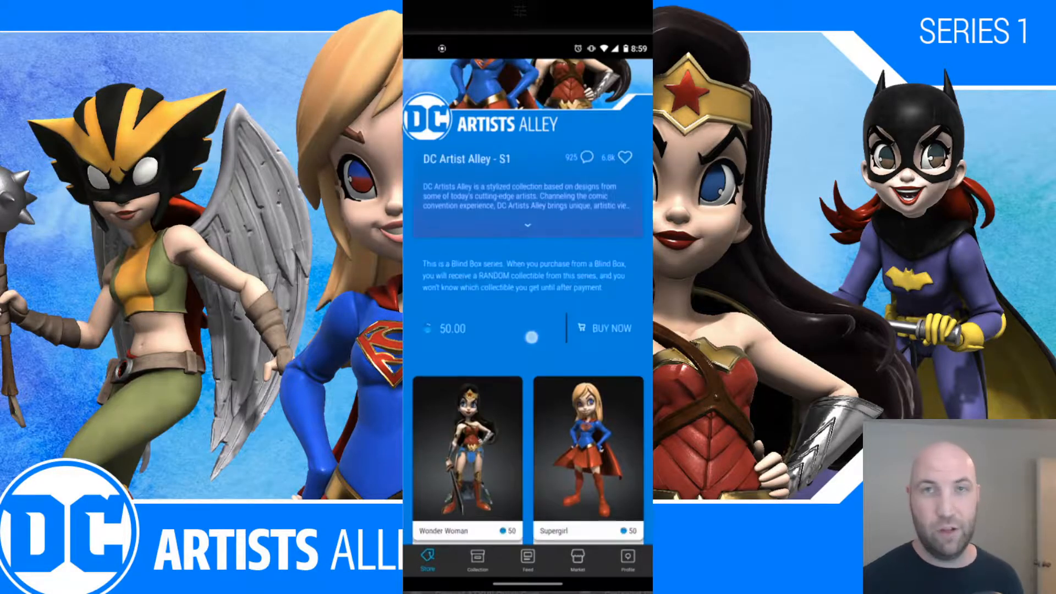
Purchase a DC Artist Alley S1 blind box for 50 gems, leaving 3517.17 in the wallet.
click(604, 329)
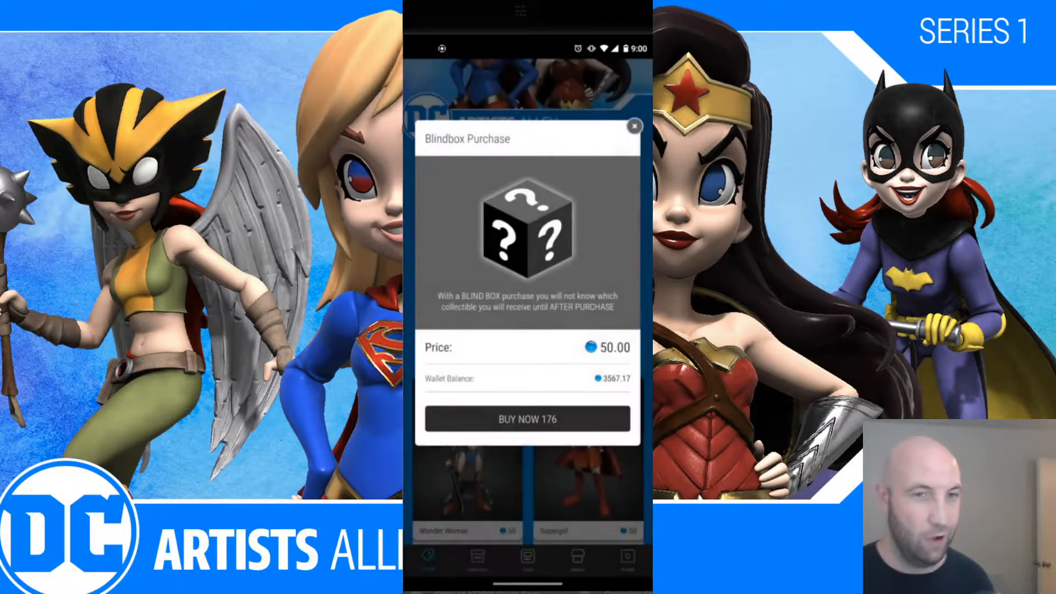
click(528, 419)
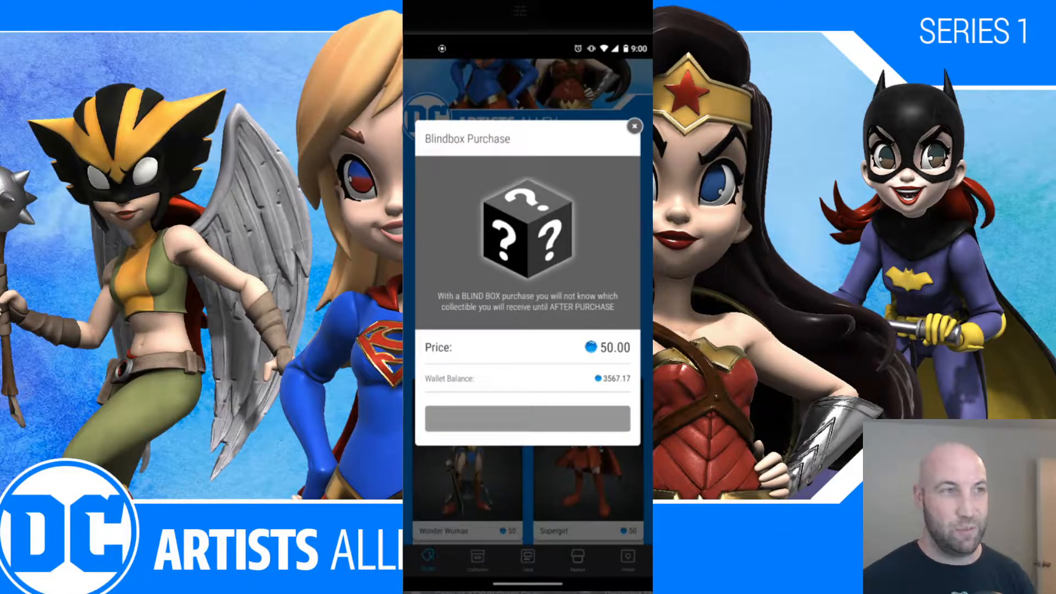
click(529, 418)
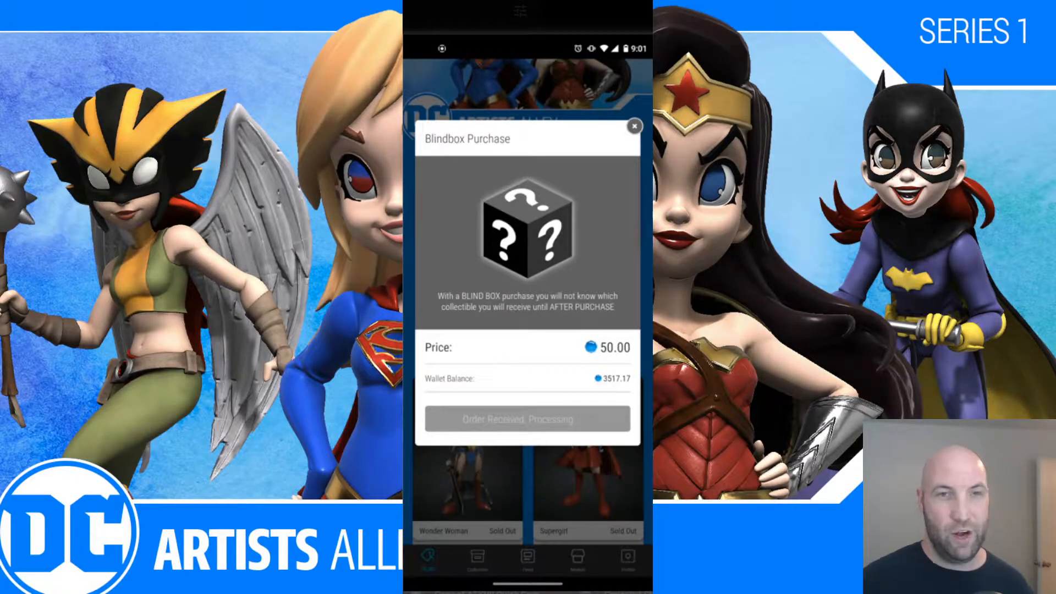
Close the Order Received dialog revealing Hawkgirl #1256 Ultra Rare.
click(528, 418)
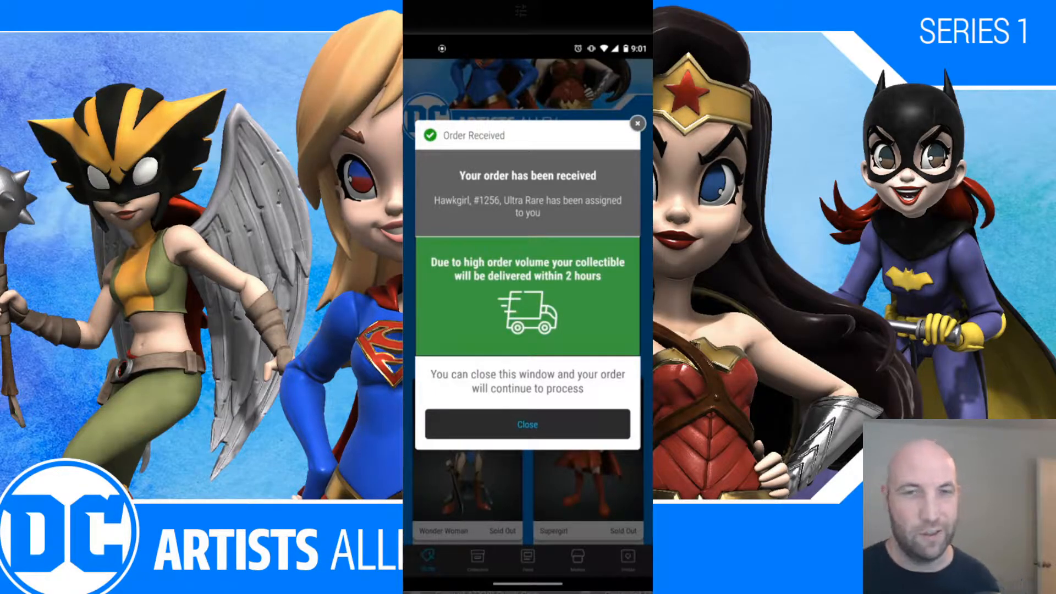
click(528, 424)
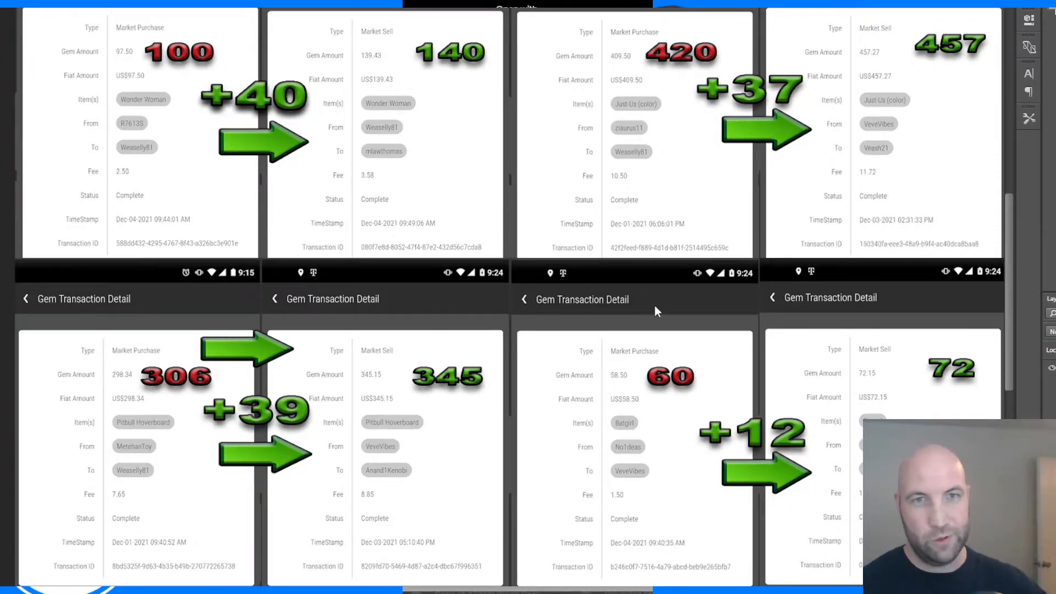
mouse_move(140, 158)
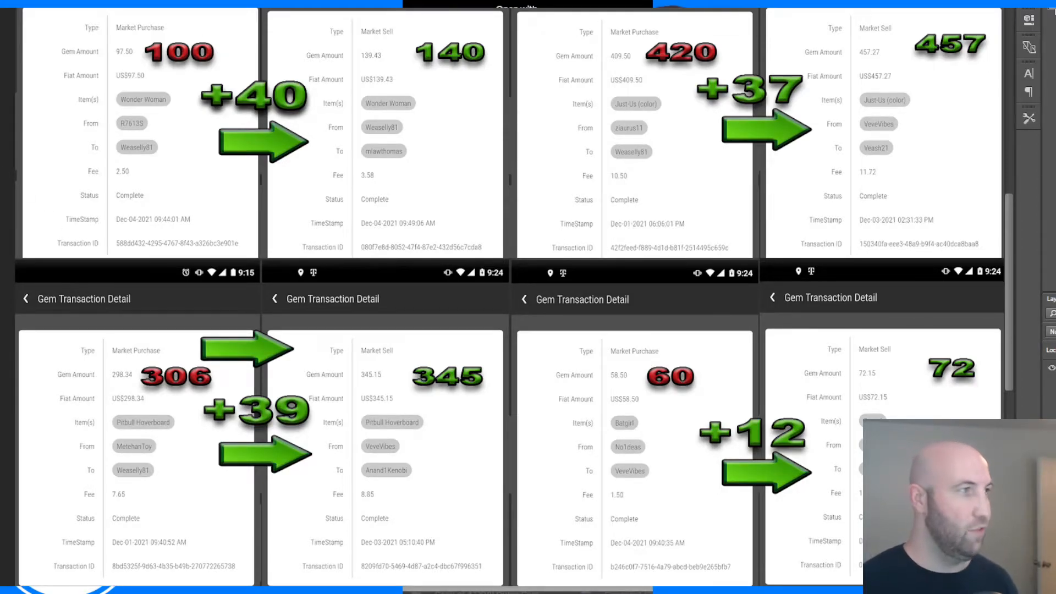
mouse_move(215, 121)
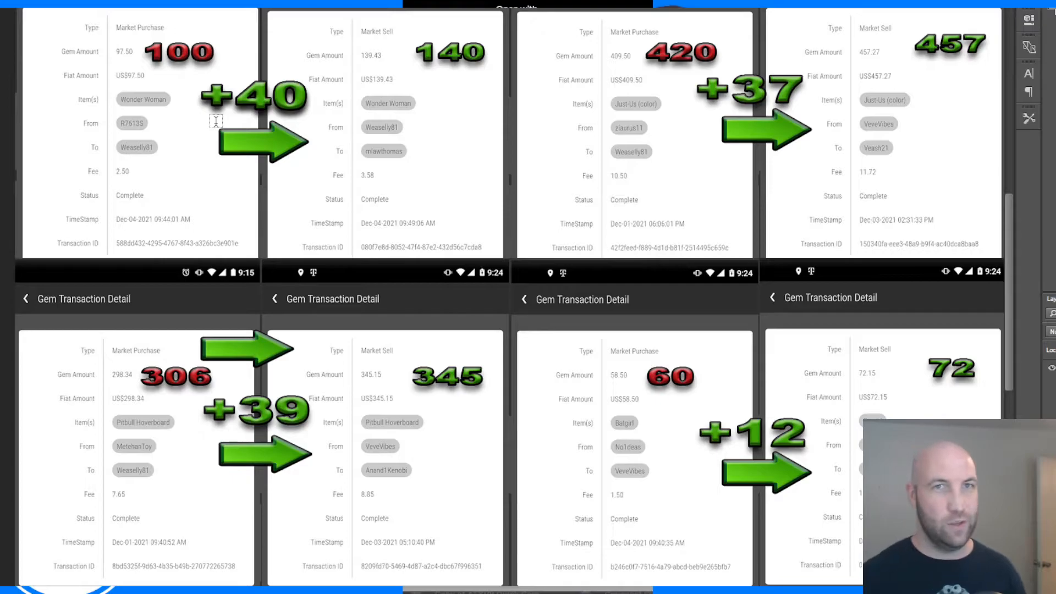
mouse_move(261, 99)
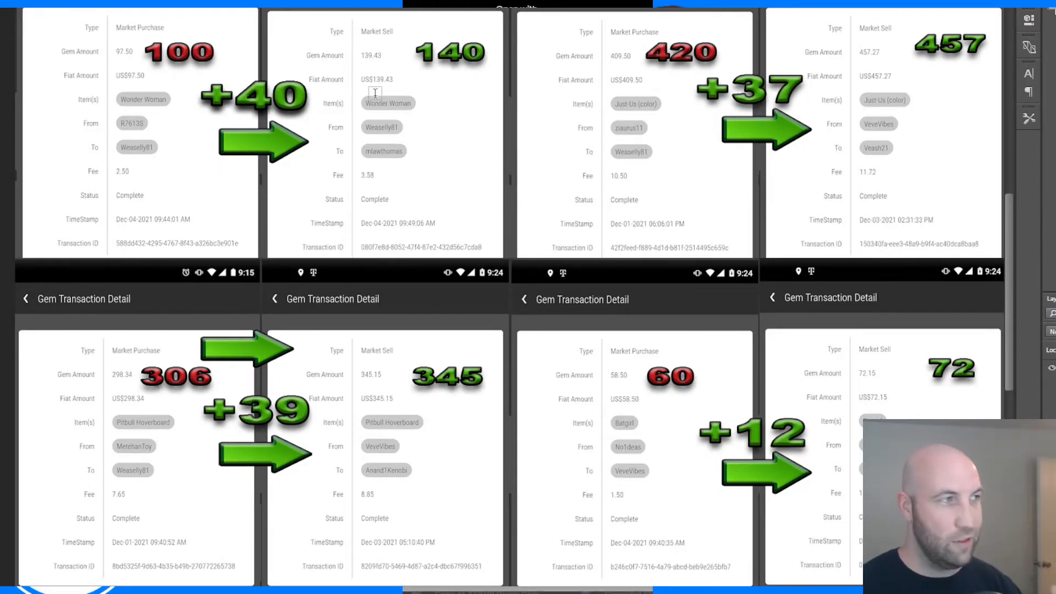
mouse_move(384, 81)
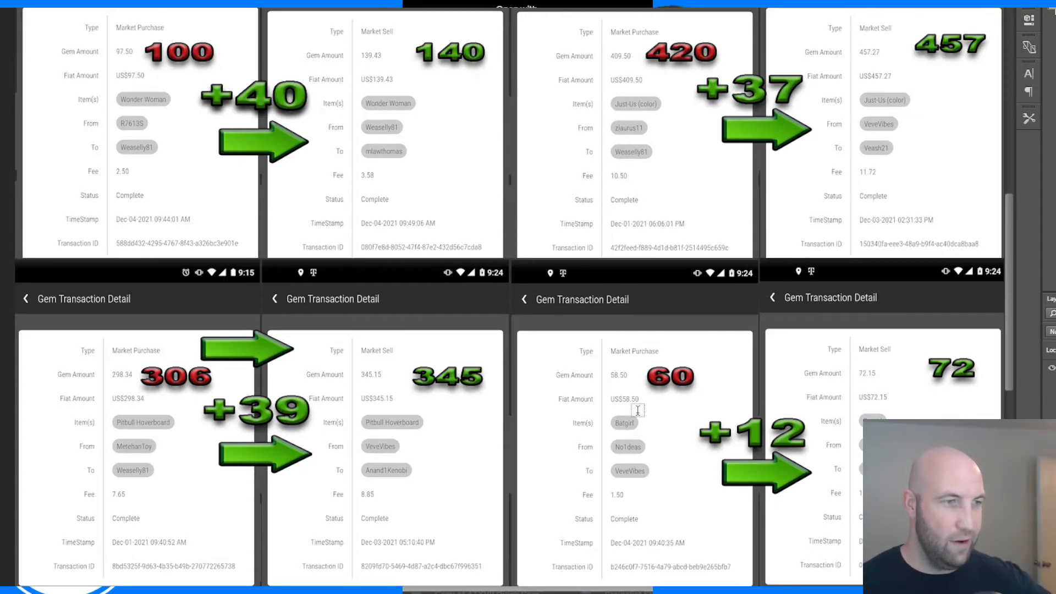
mouse_move(682, 403)
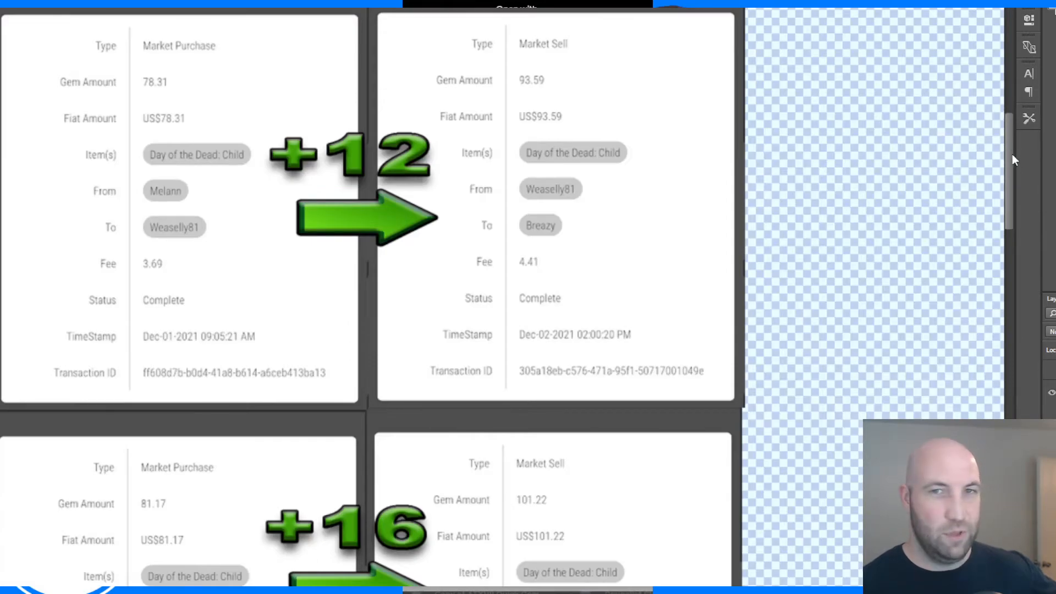
mouse_move(1017, 153)
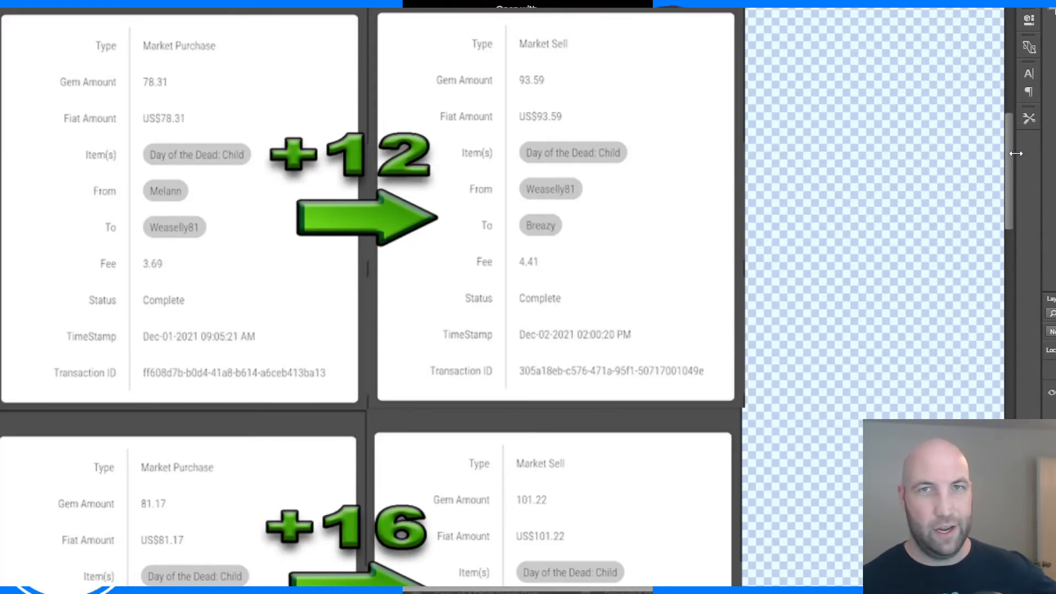
mouse_move(1011, 170)
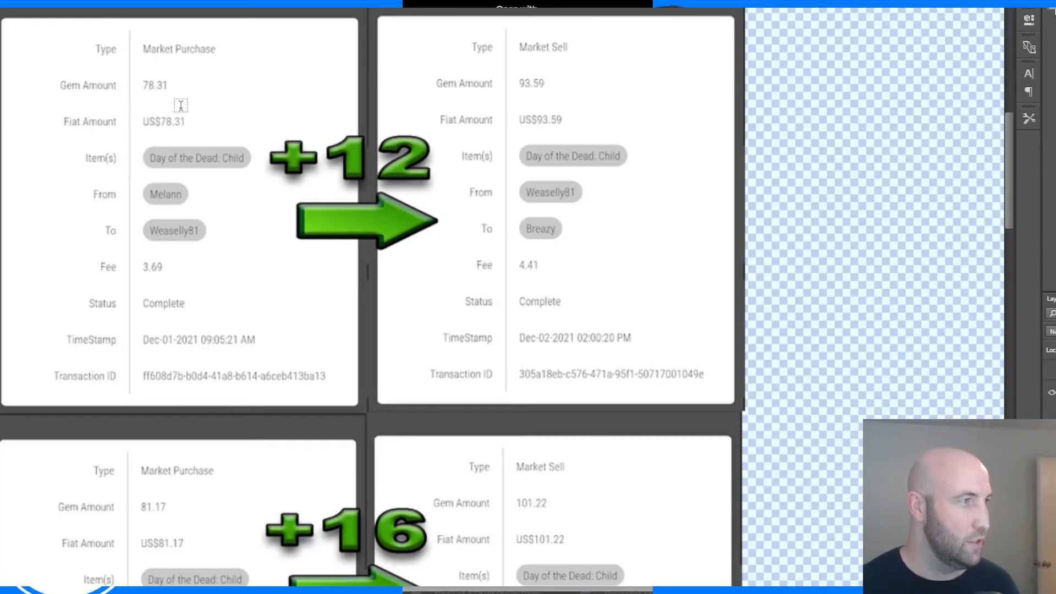
mouse_move(836, 194)
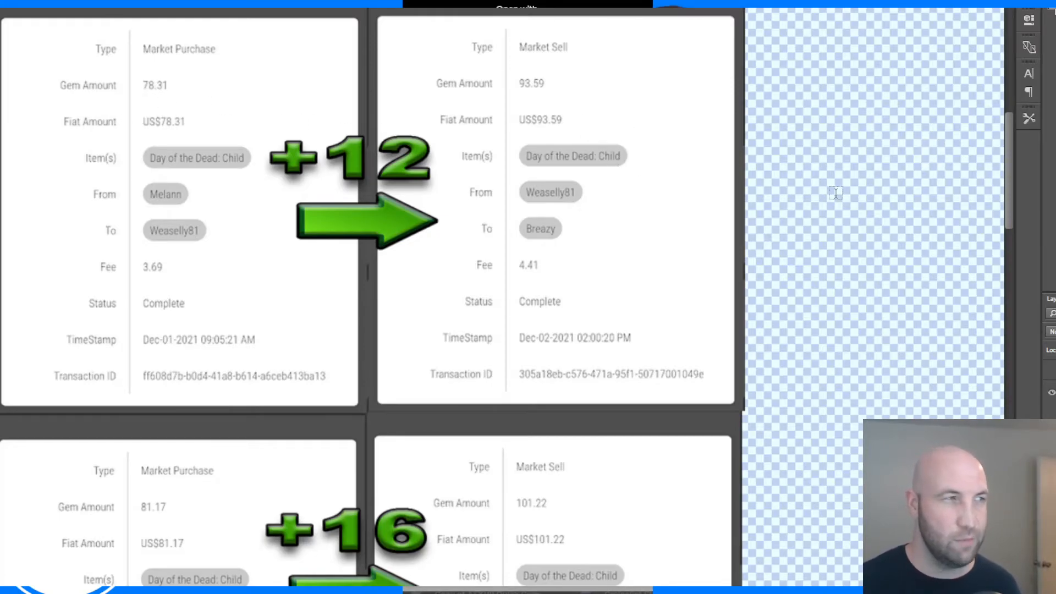
mouse_move(872, 135)
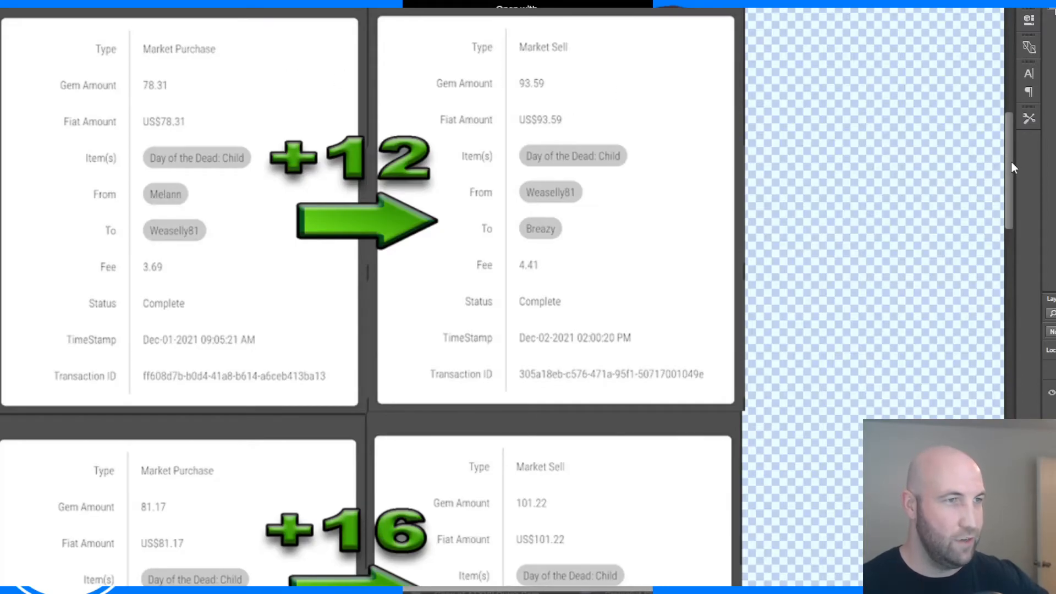
Scroll the collage down to the +16 Day of the Dead: Child flip, 81.17 to 101.22.
scroll(down, 3)
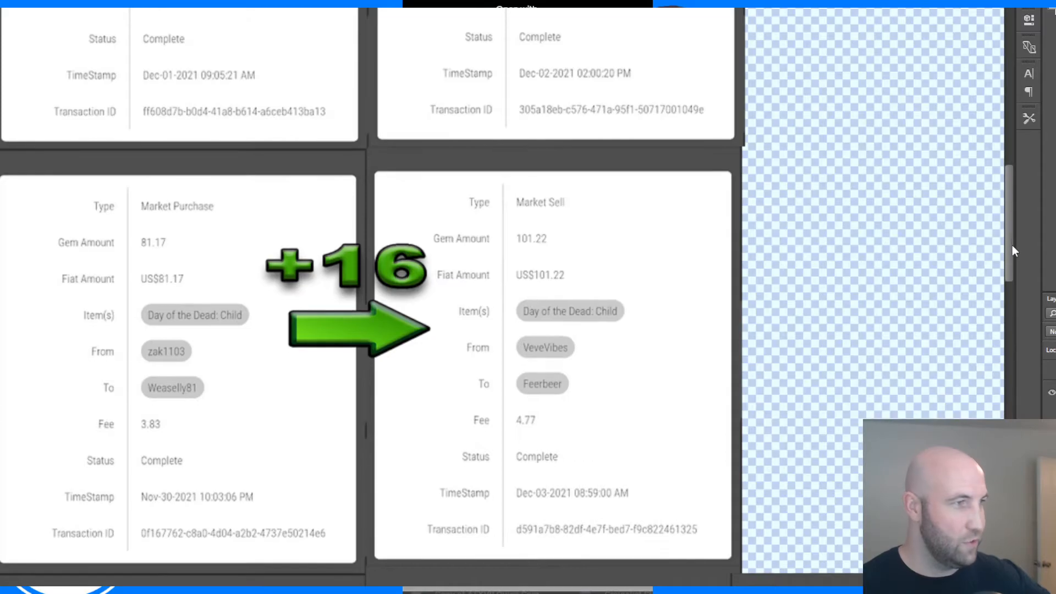
scroll(down, 3)
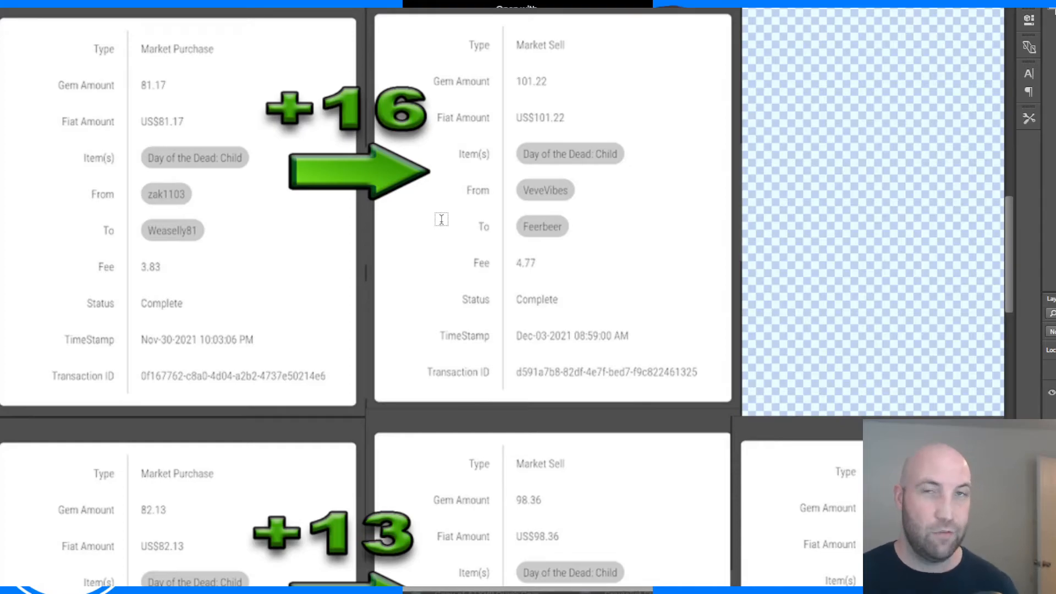
Scroll further down to the +13 Hair Bow Child purchase at 107.91 and sale at 126.06.
scroll(up, 3)
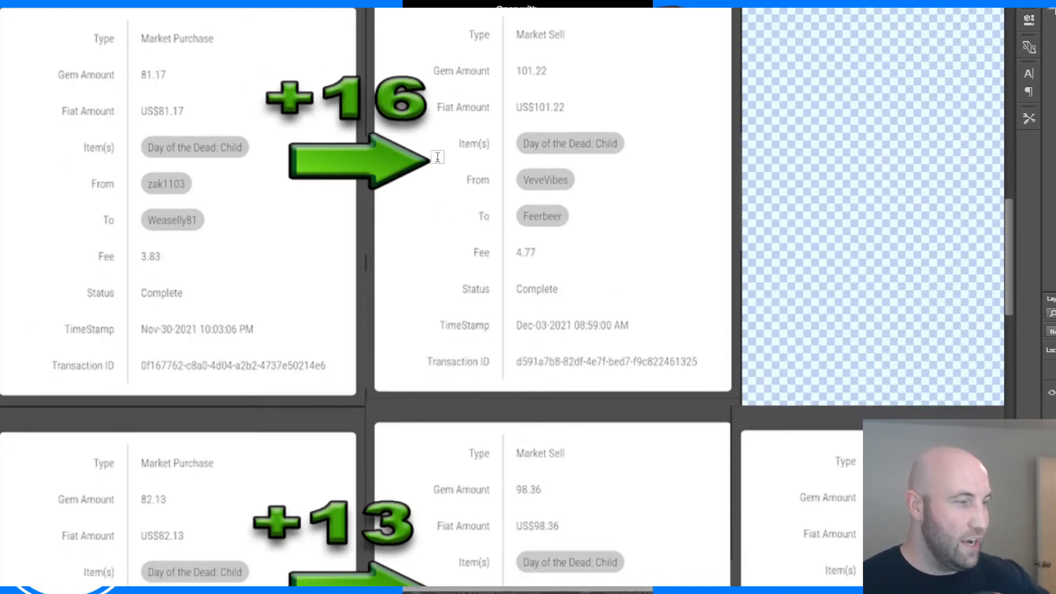
scroll(down, 3)
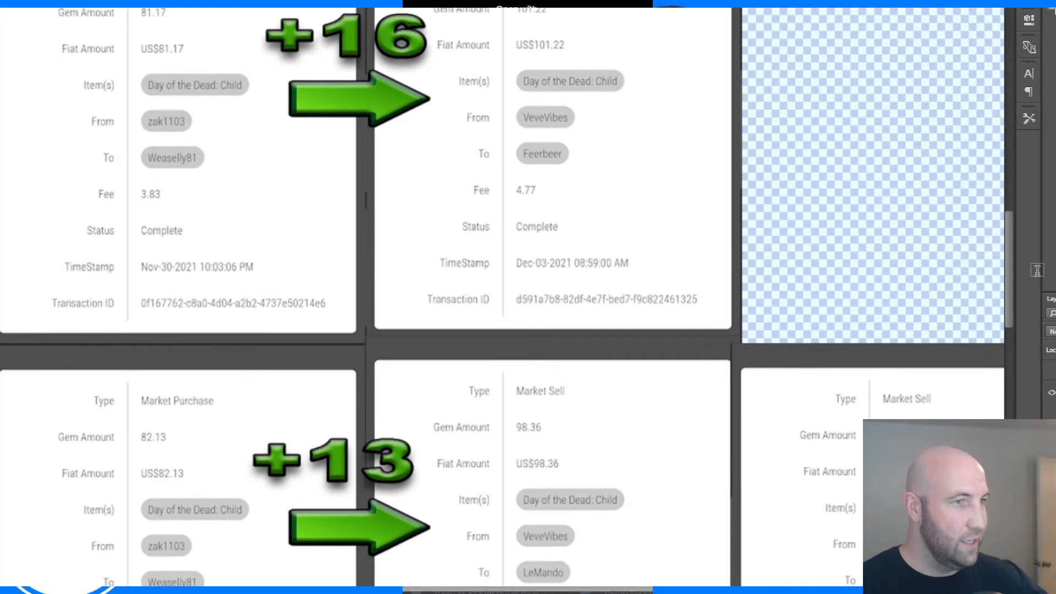
scroll(down, 3)
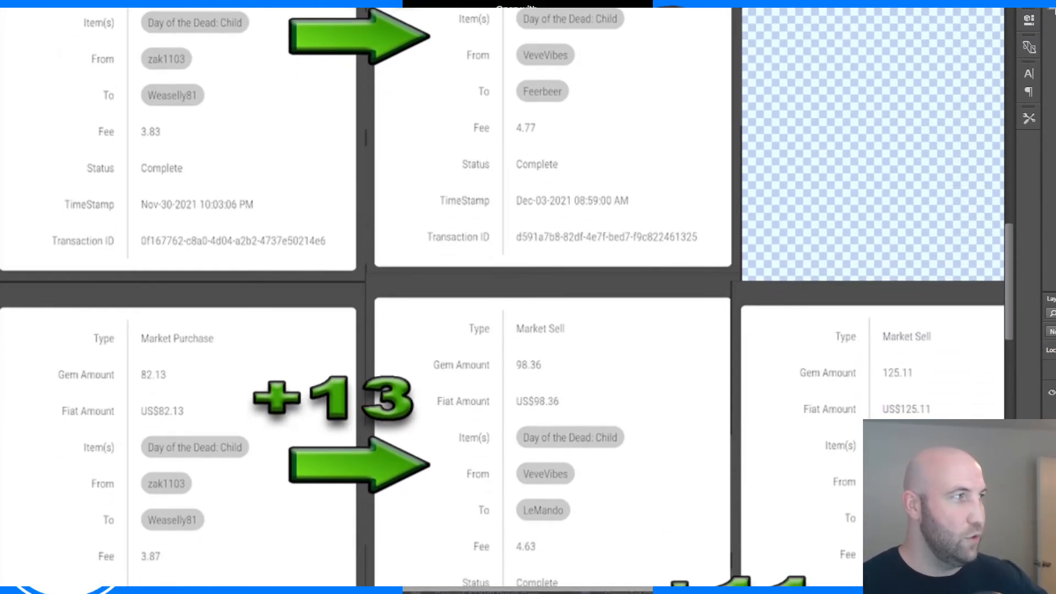
scroll(down, 3)
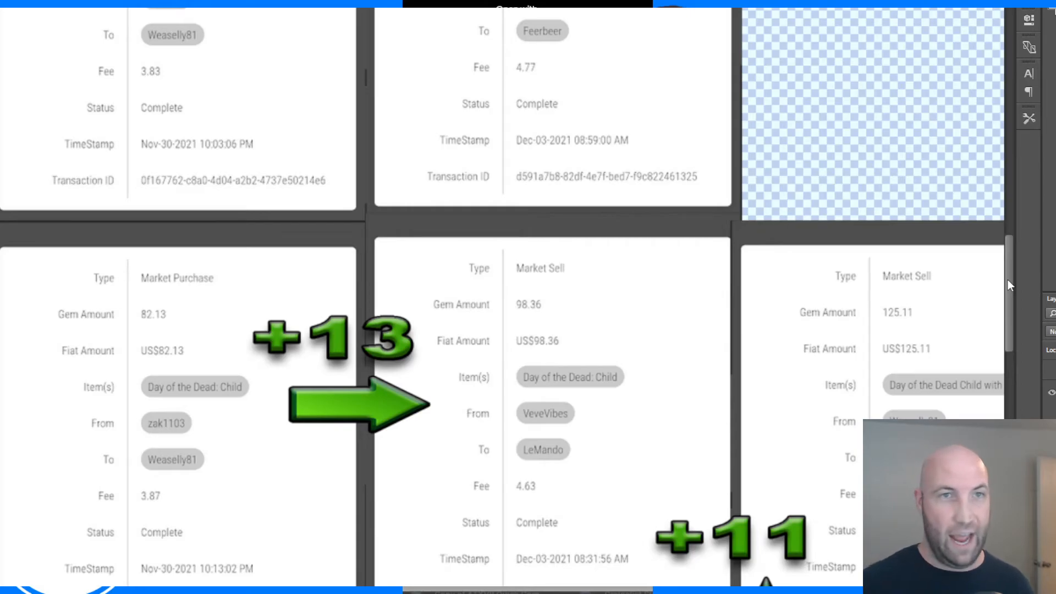
scroll(down, 3)
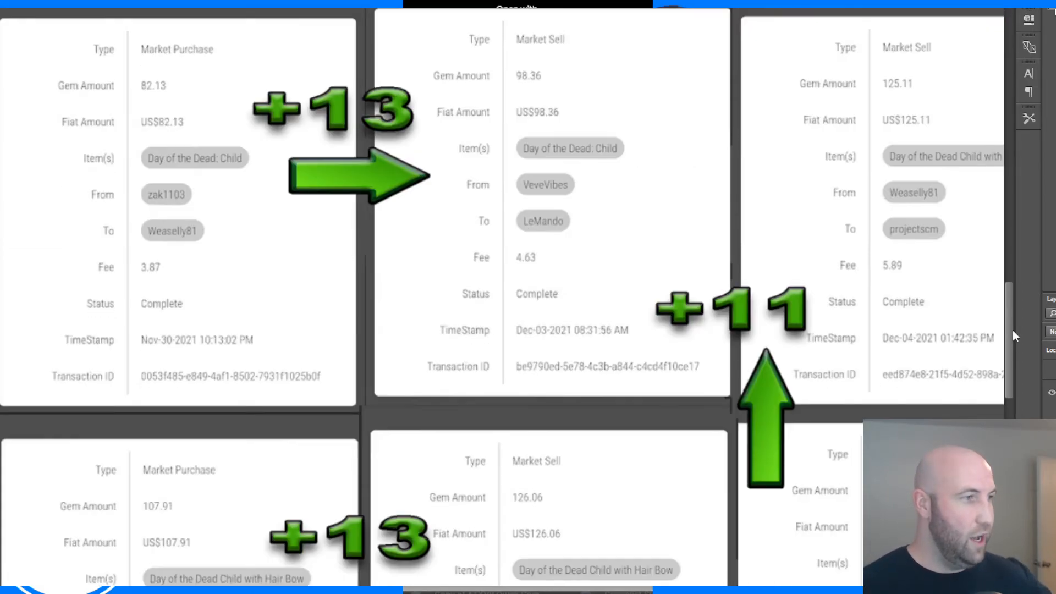
scroll(down, 3)
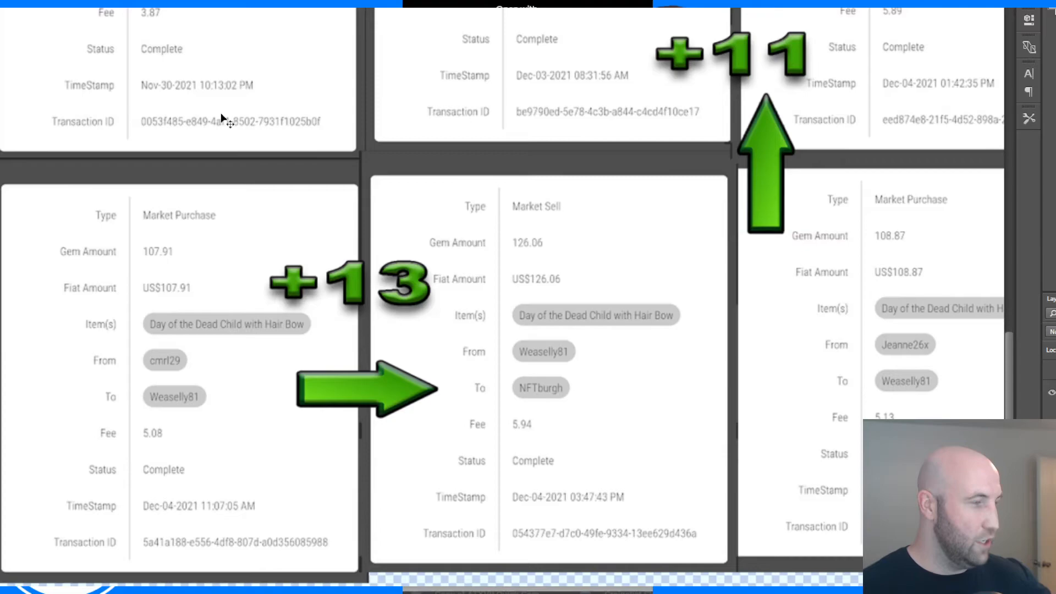
mouse_move(191, 343)
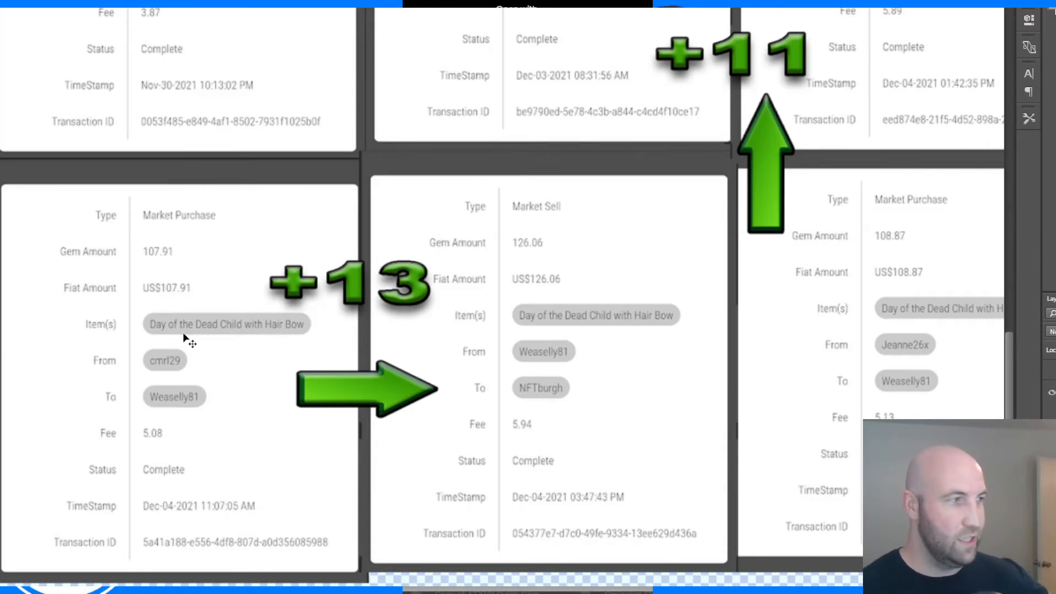
mouse_move(160, 275)
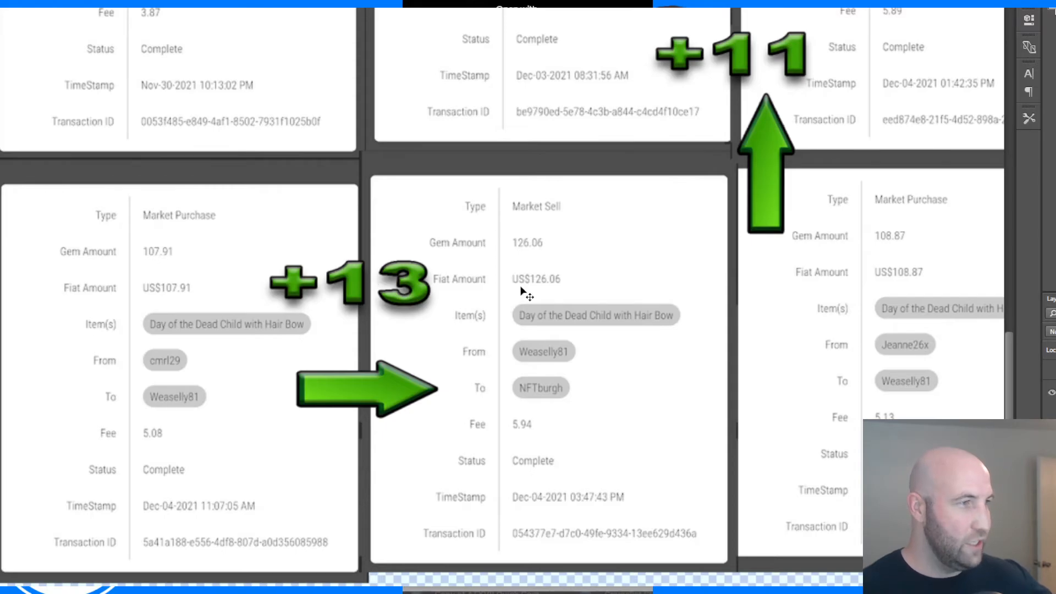
mouse_move(591, 256)
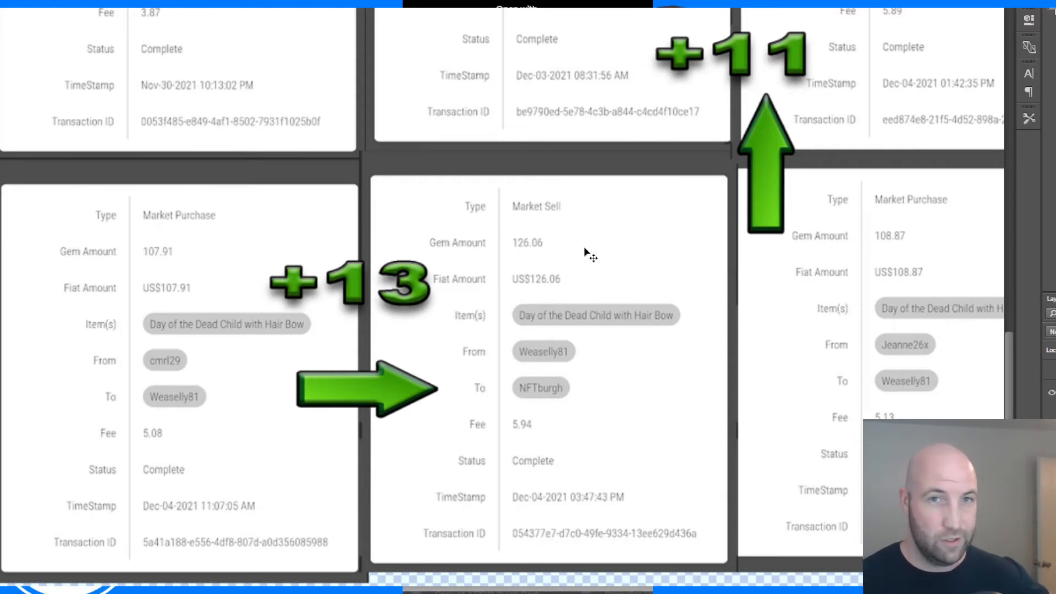
mouse_move(1018, 340)
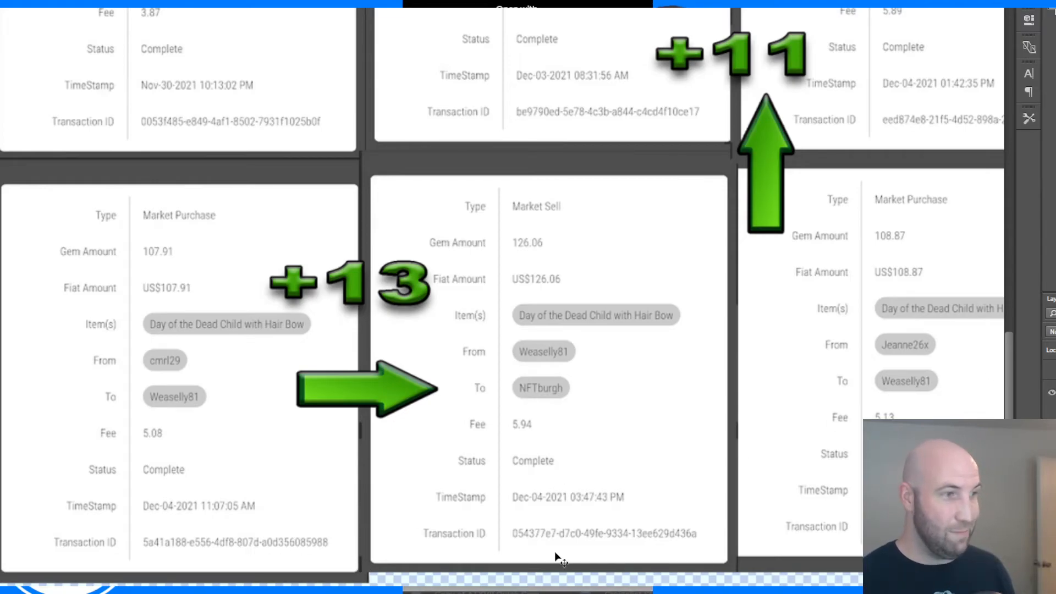
mouse_move(351, 517)
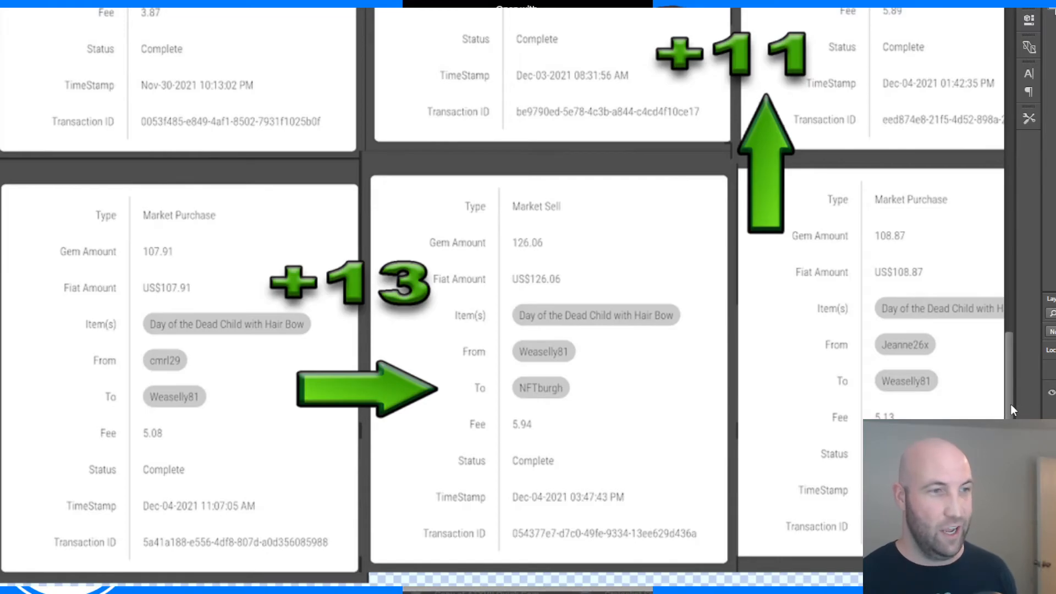
Adjust the canvas view to show the +11 Hair Bow sale at 125.11 in full.
scroll(up, 3)
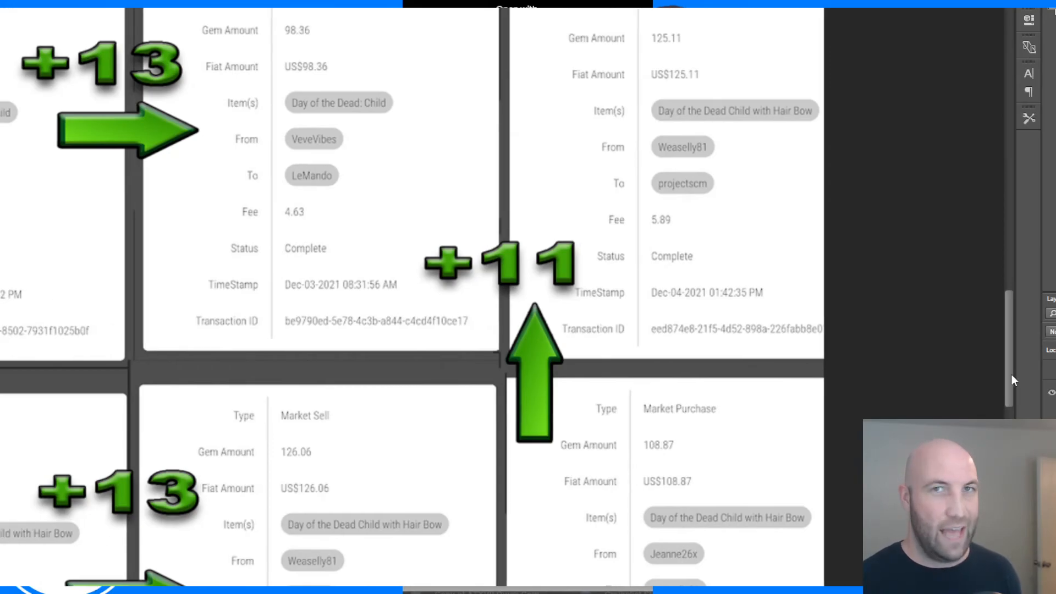
scroll(up, 3)
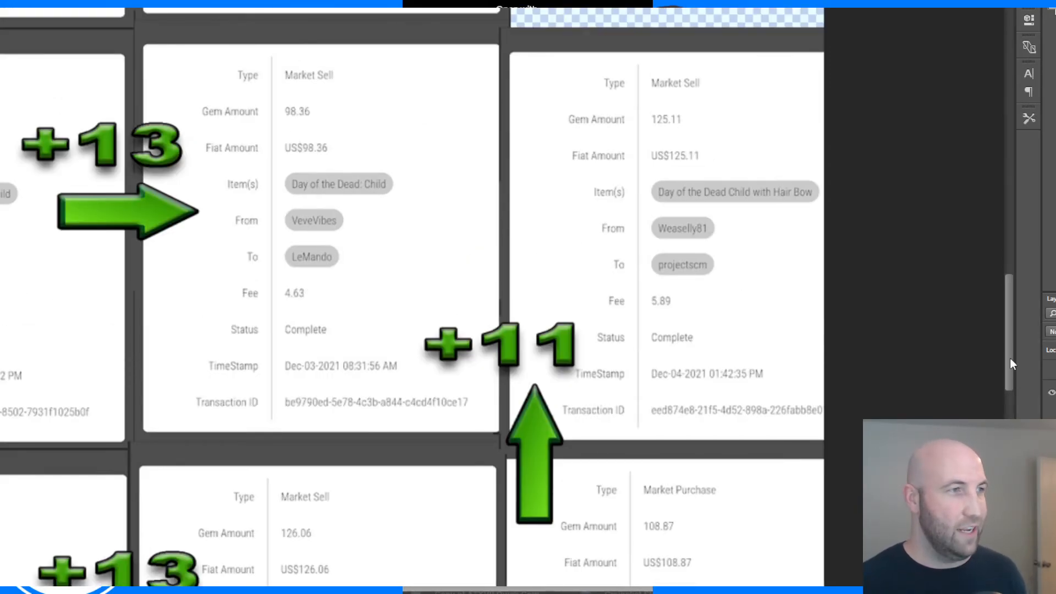